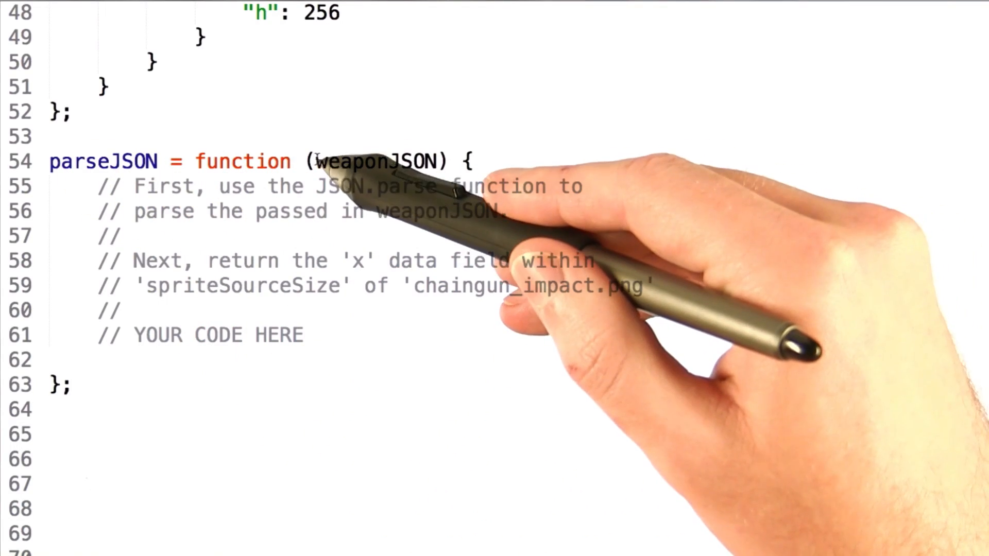
Highlight the weaponJSON parameter in the parseJSON signature and in the instructions
double_click(378, 162)
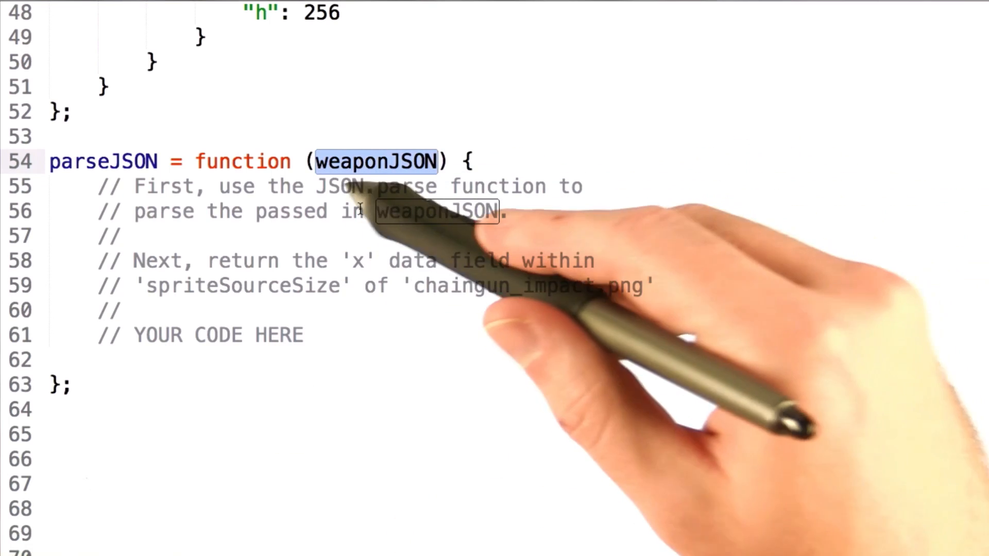
double_click(374, 186)
type("chaingun = parsed['frames']['chaingun.png'];")
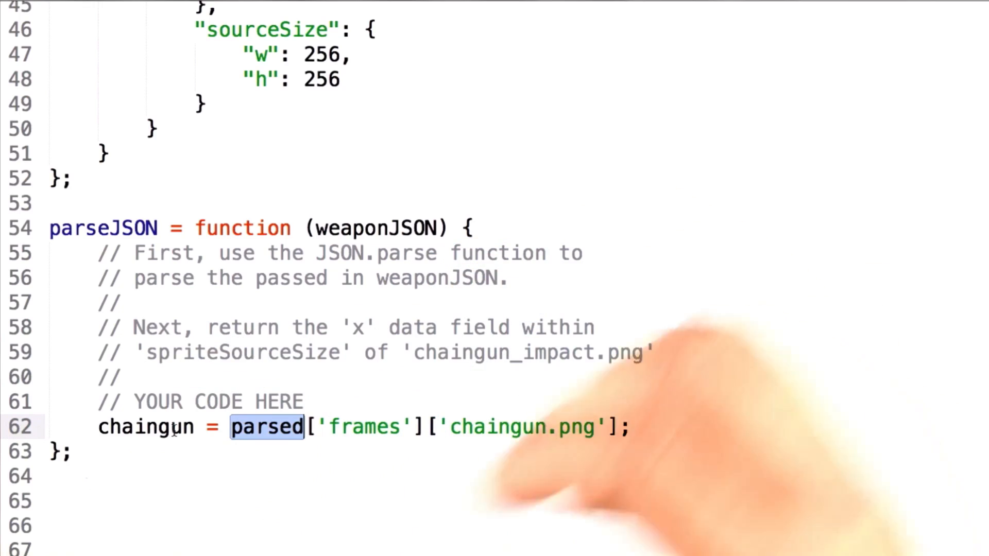
scroll("down", 3)
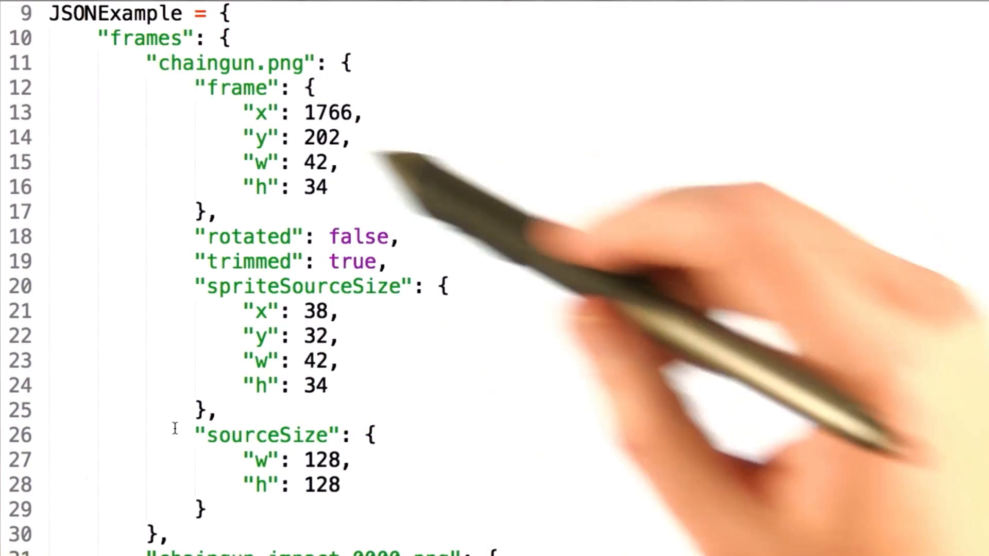
double_click(227, 65)
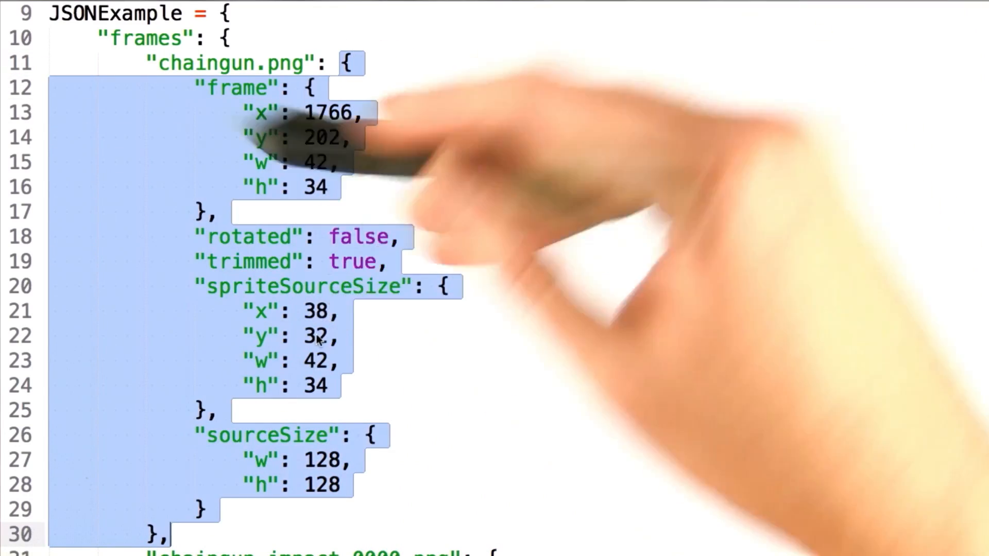
scroll("down", 3)
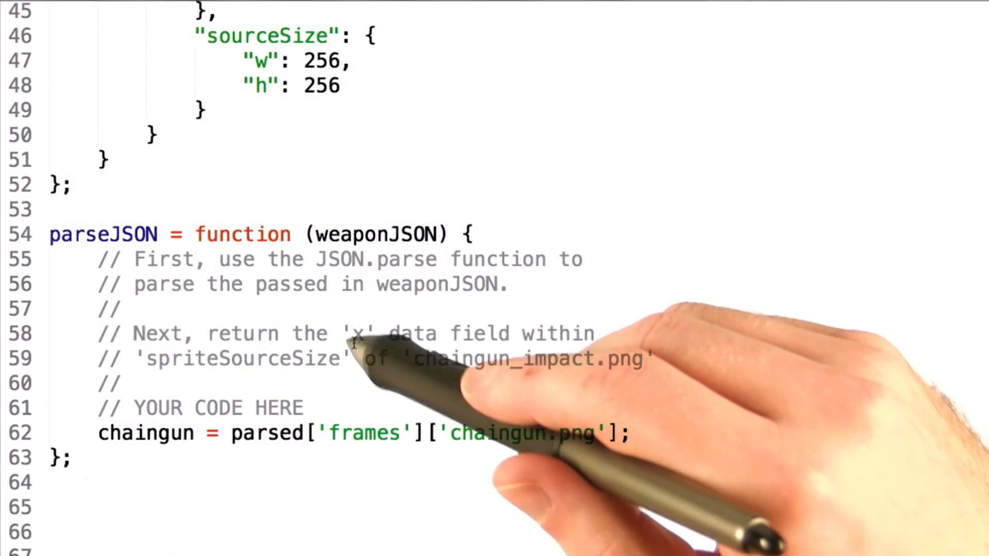
double_click(358, 333)
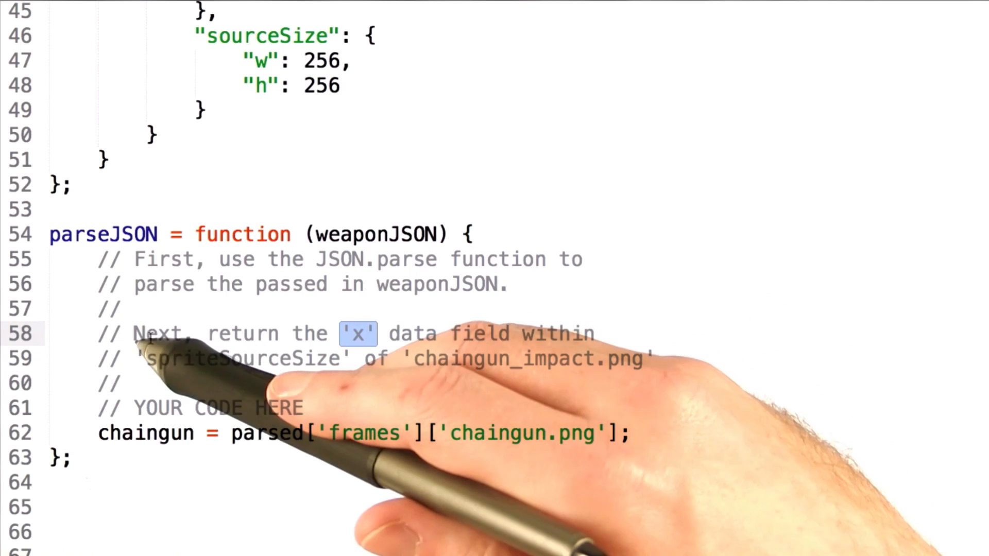
double_click(240, 358)
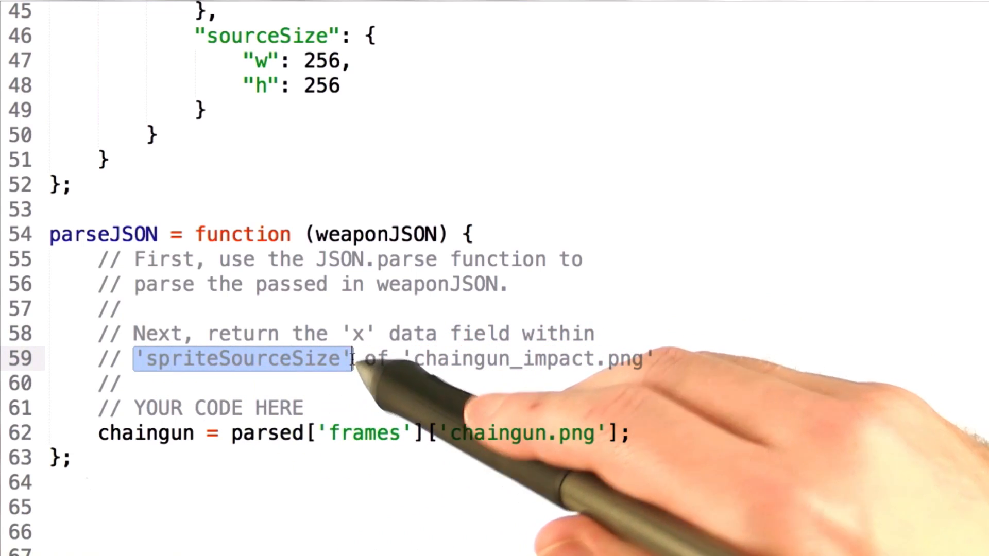
double_click(495, 359)
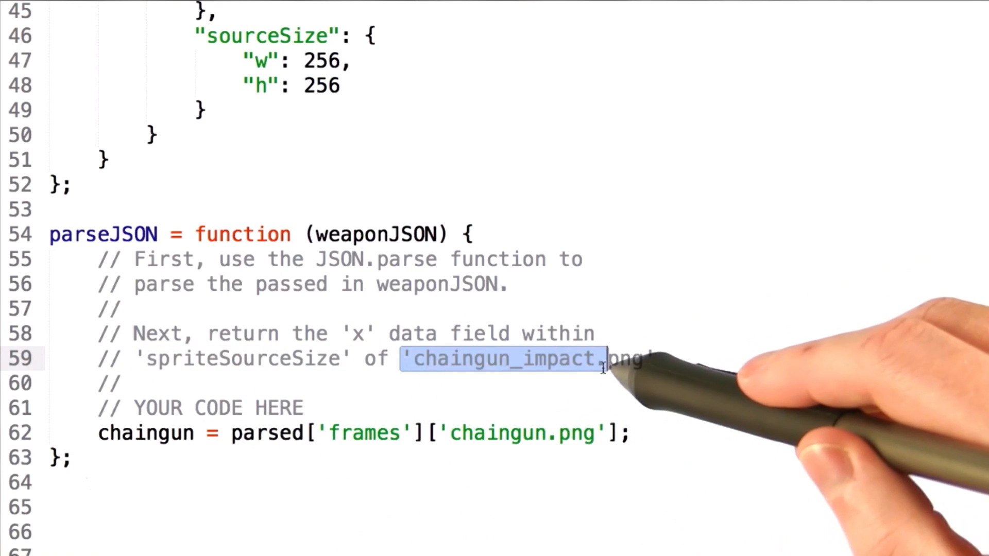